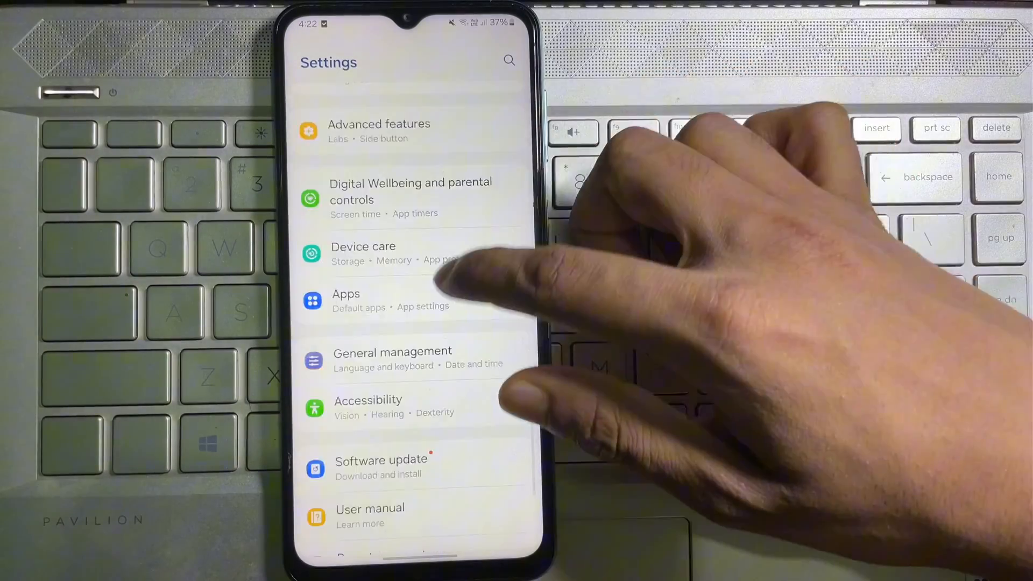
- Open the Apps page in Settings
left_click(346, 300)
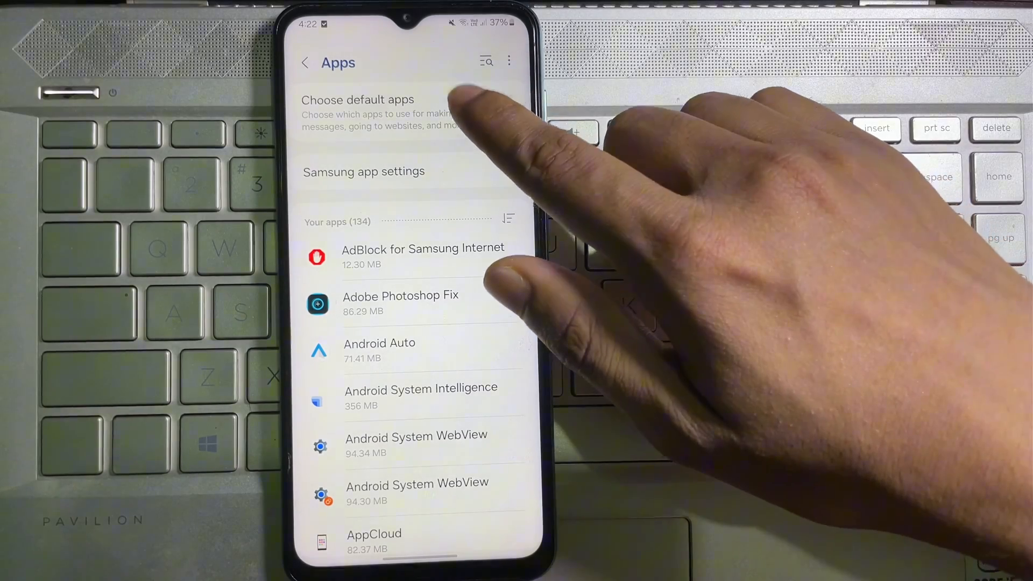
- Under Choose default apps, set Browser app to Chrome, replacing Samsung Internet
left_click(358, 112)
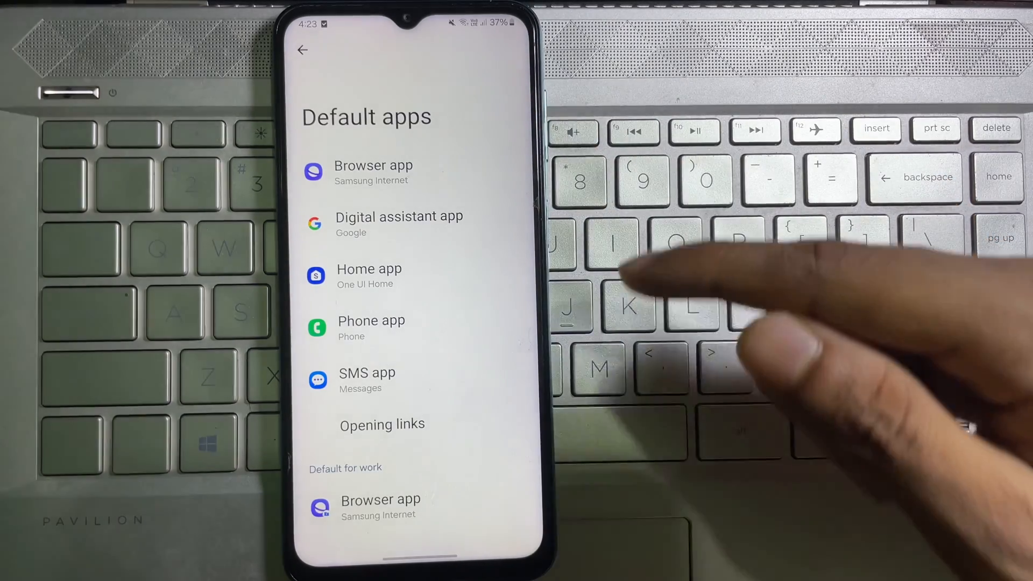
left_click(374, 172)
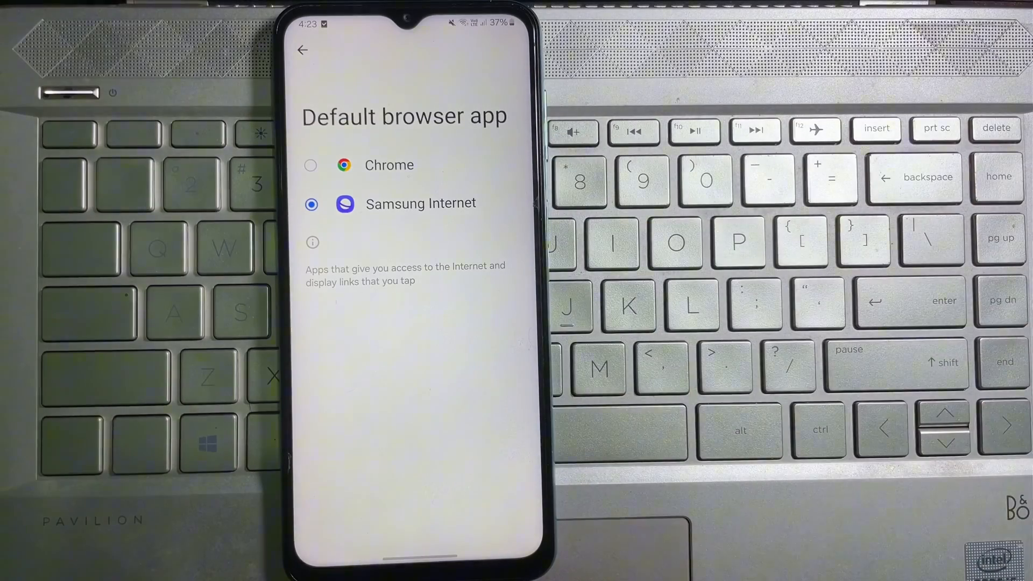
left_click(310, 165)
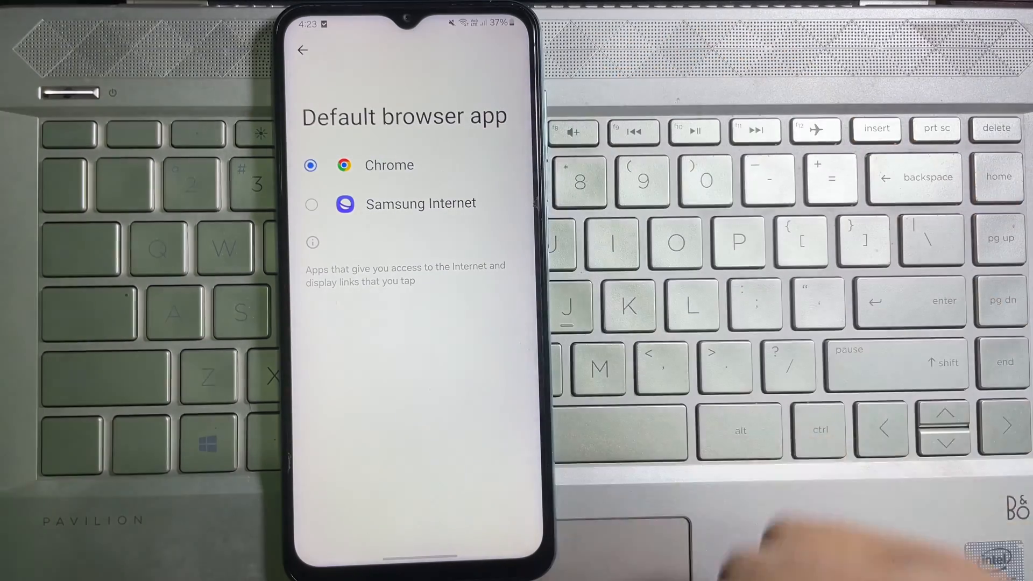